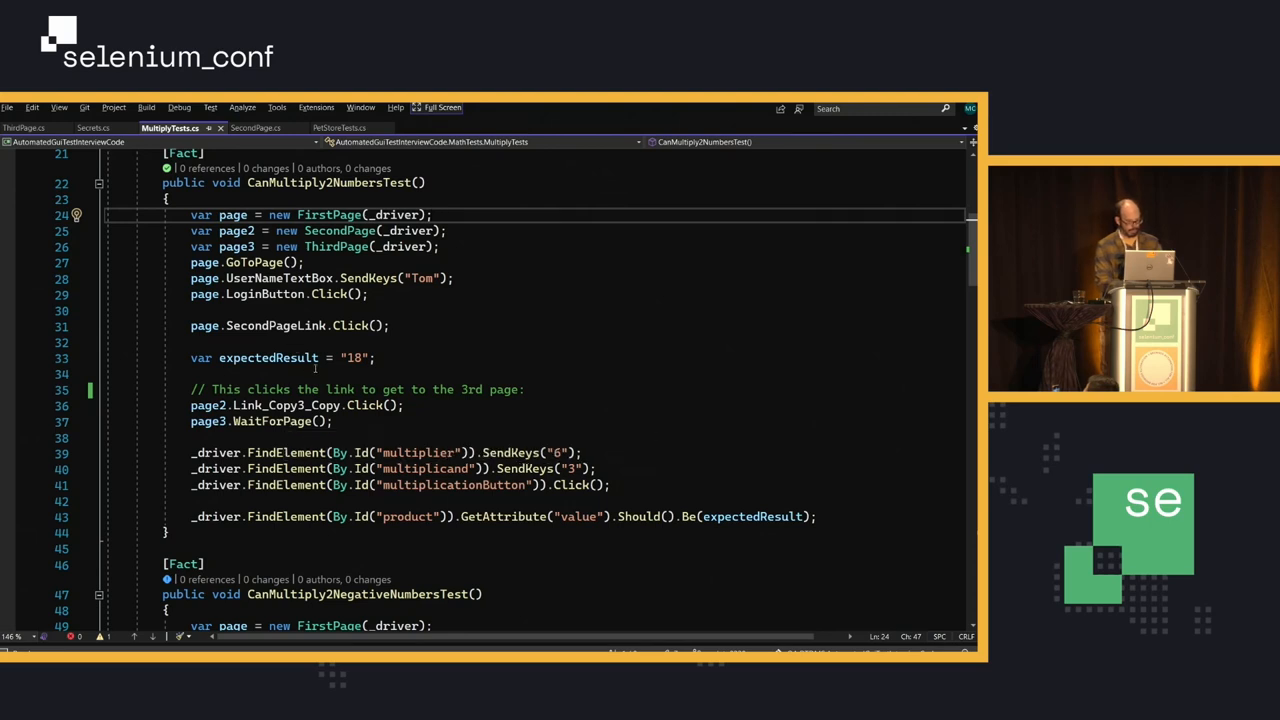
mouse_move(284, 404)
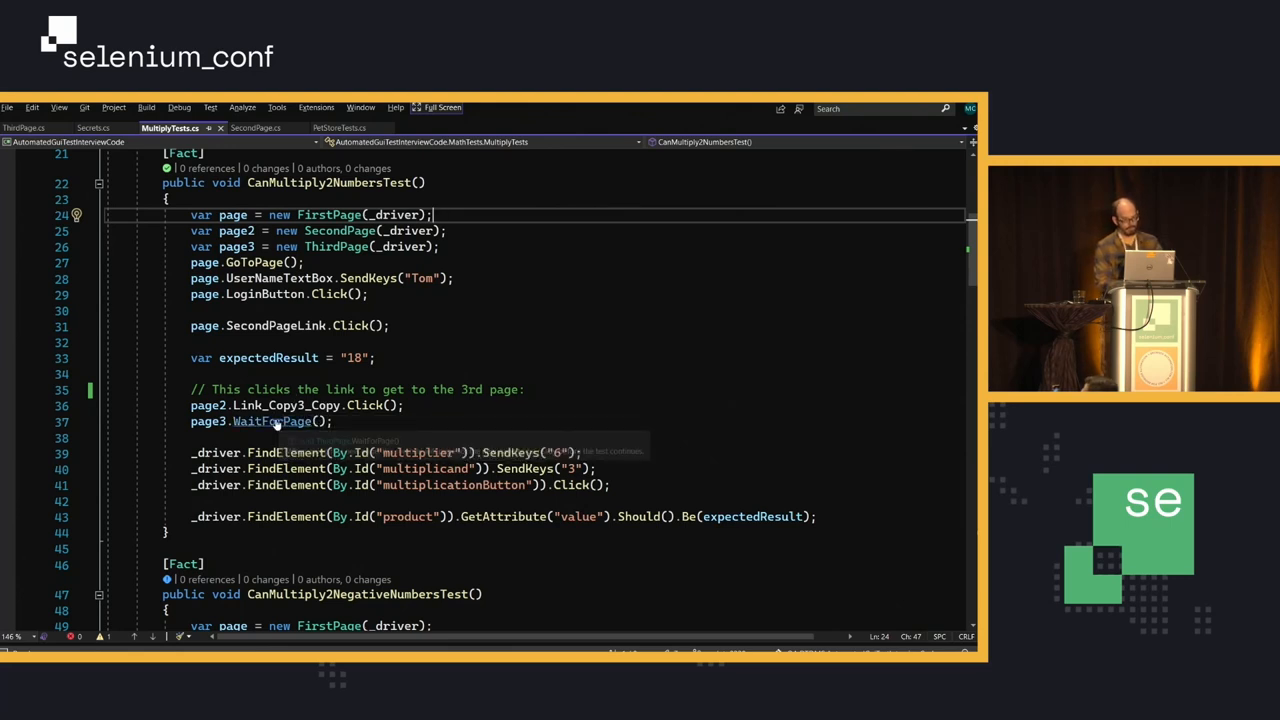
Step: Look up WaitForPage in ThirdPage.cs, raise its Thread.Sleep to 5000 ms, and return to PetStoreTests.cs
double_click(270, 420)
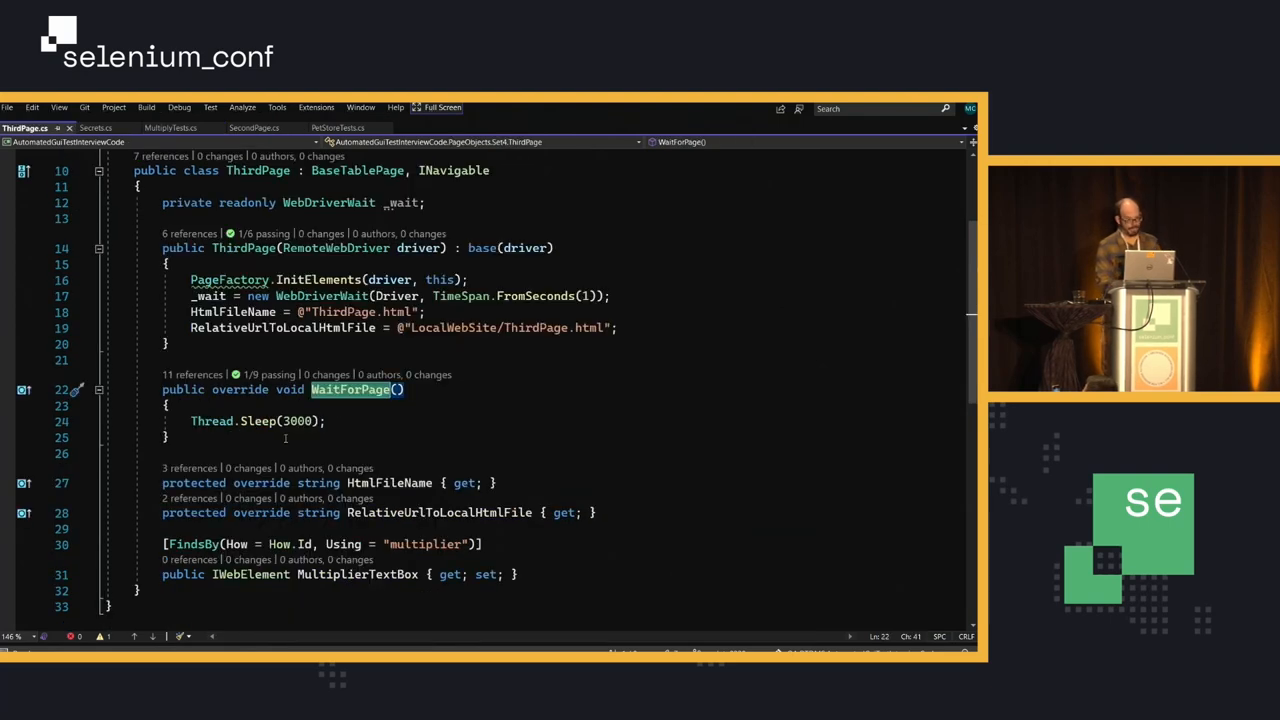
mouse_move(296, 420)
type("5")
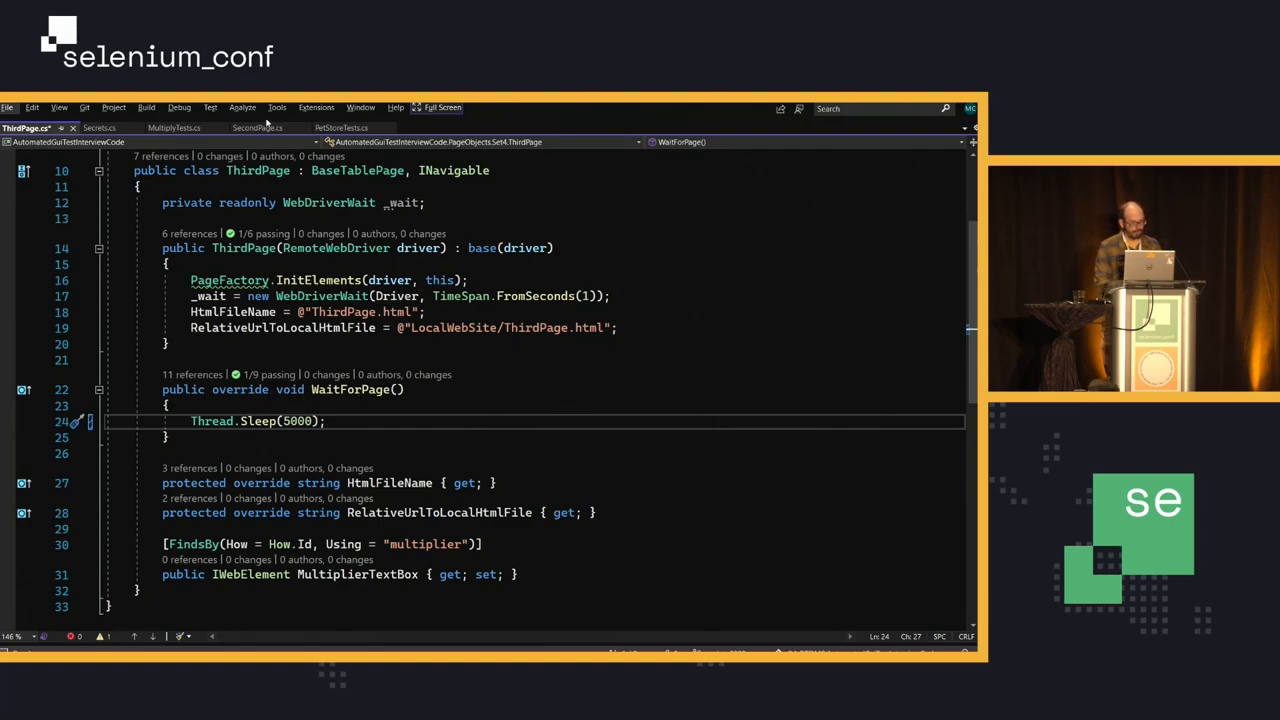
left_click(342, 128)
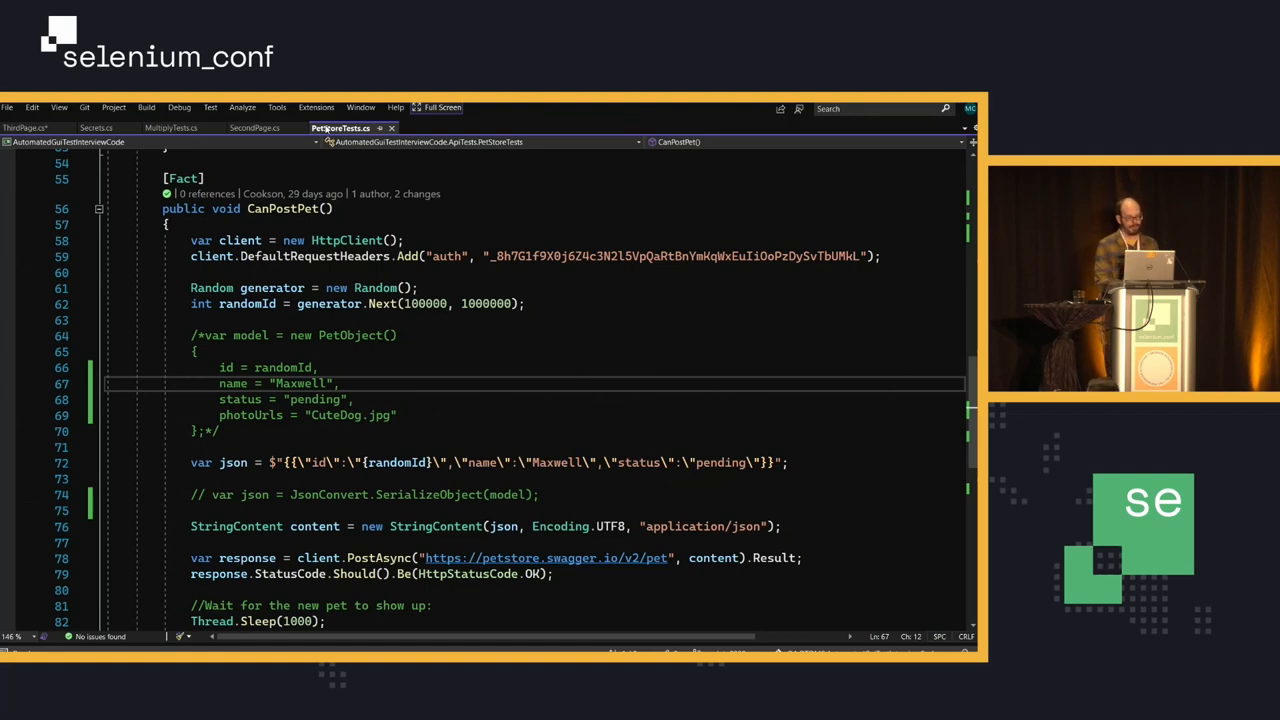
mouse_move(600, 256)
type("//")
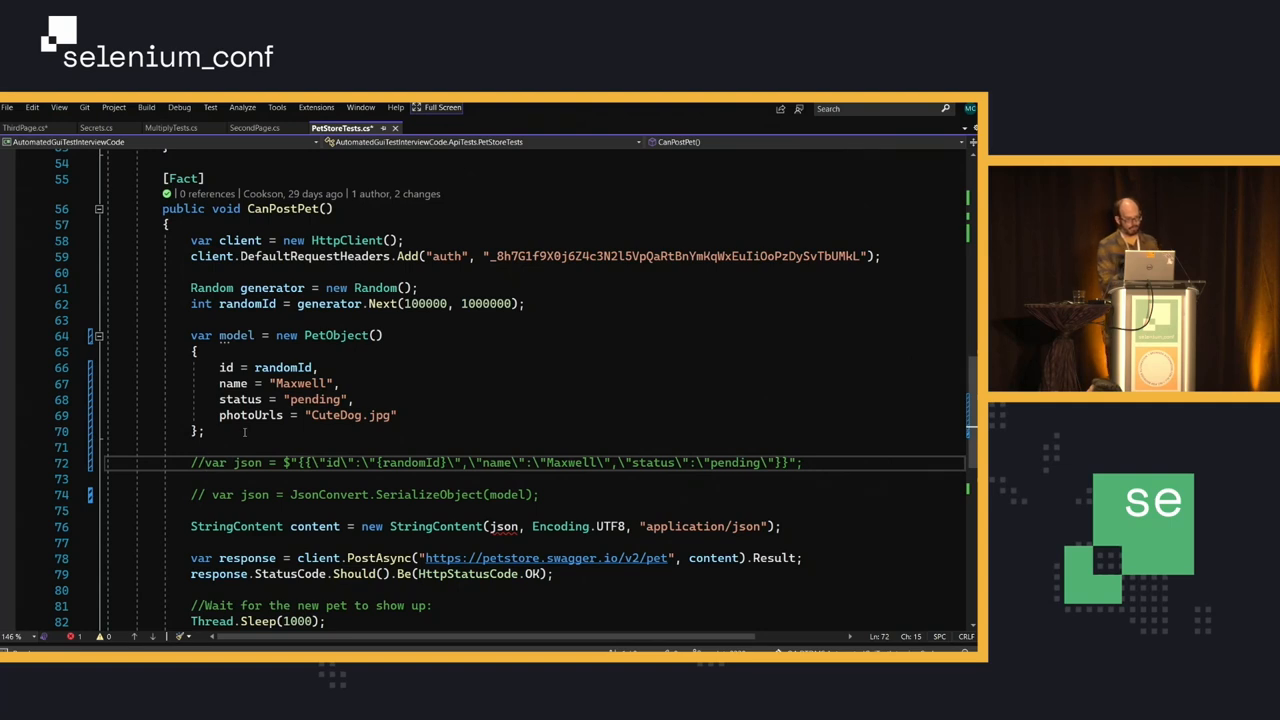
mouse_move(372, 444)
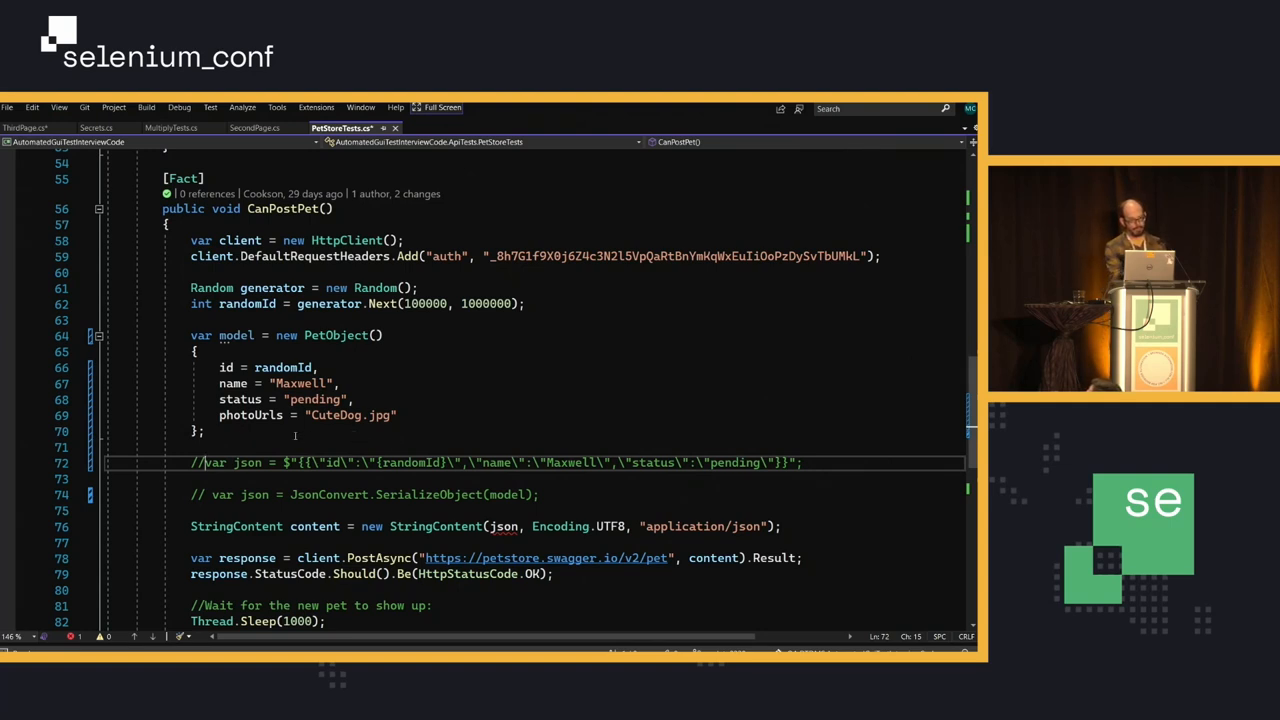
Step: Uncomment the PetObject model block and comment out the hand-written var json string line
scroll("up", 3)
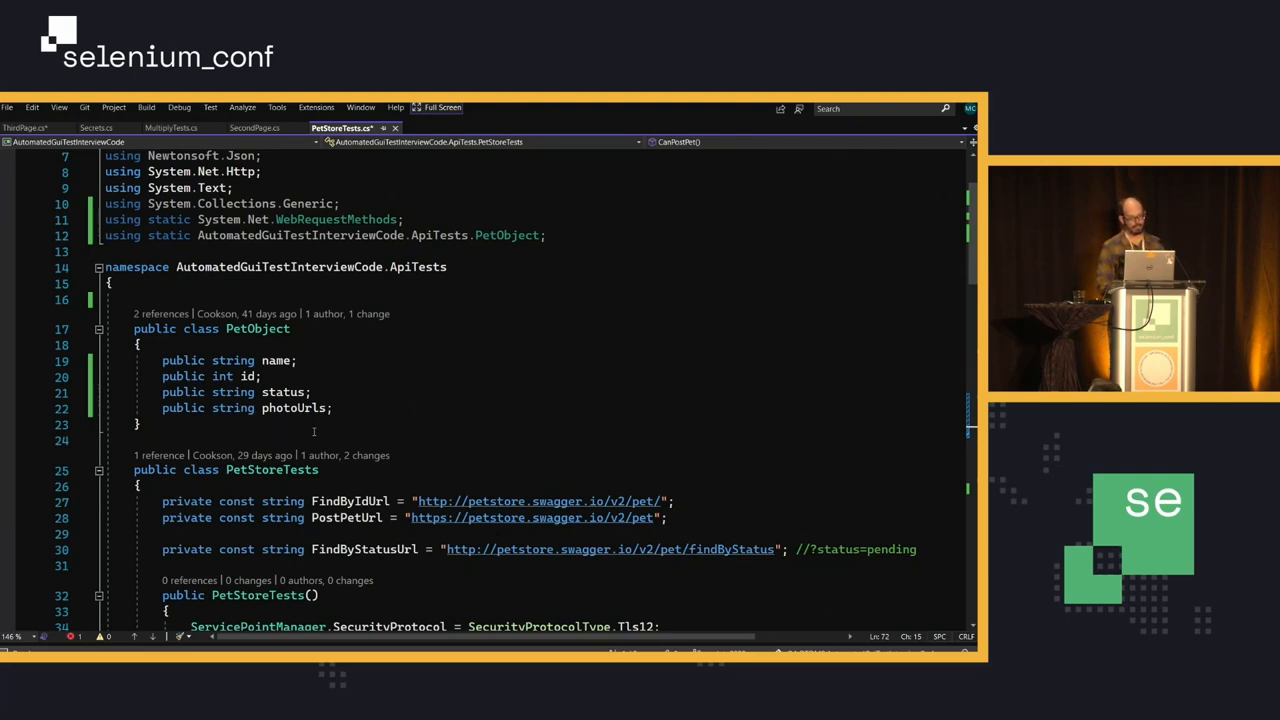
mouse_move(294, 408)
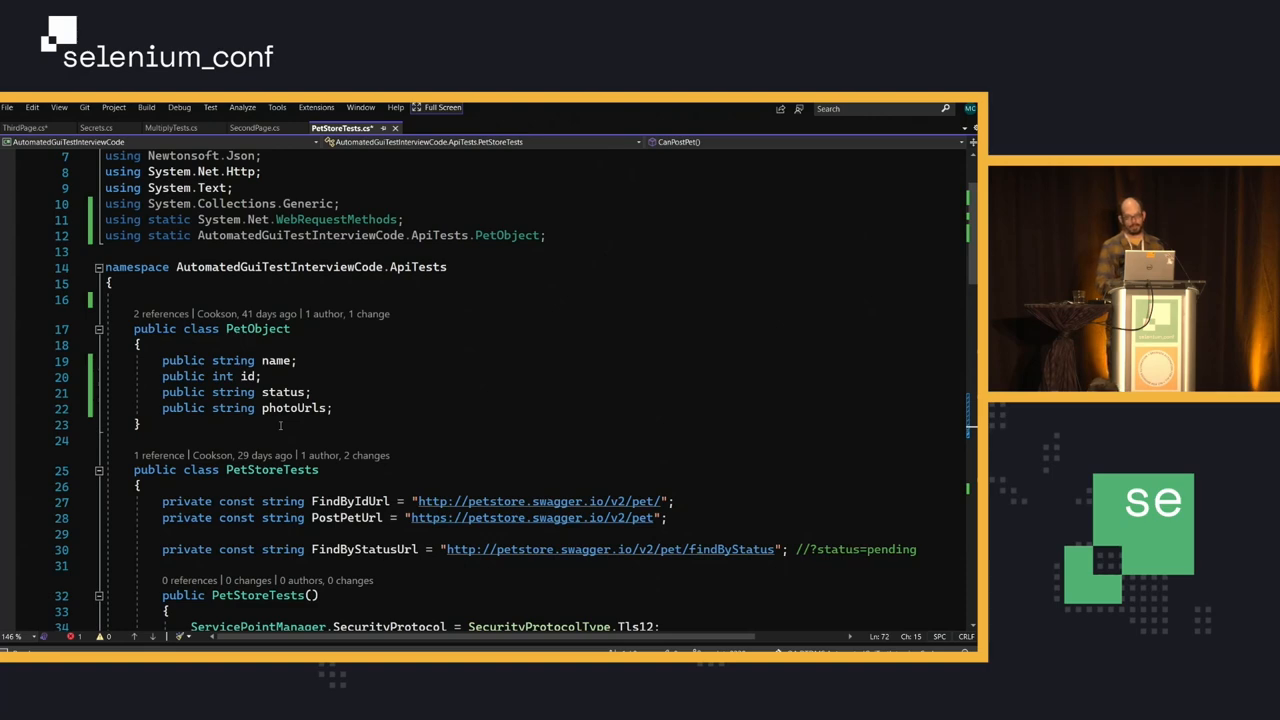
scroll("down", 3)
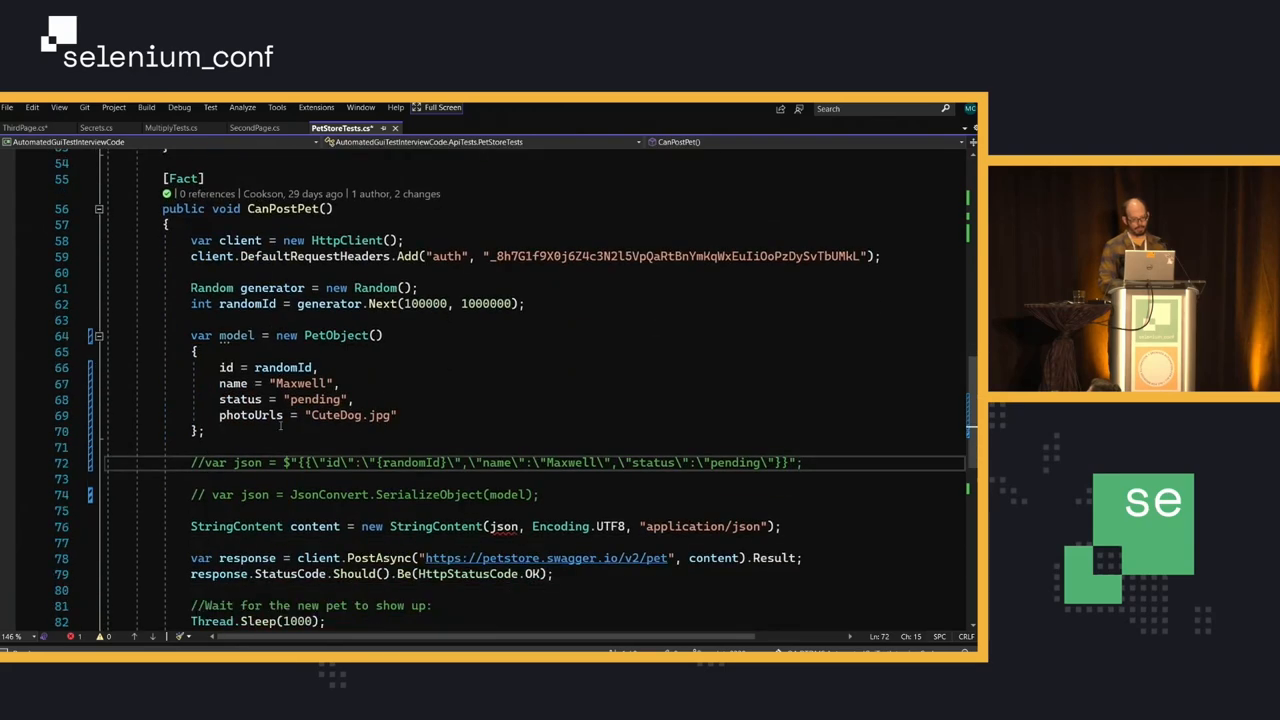
scroll("down", 3)
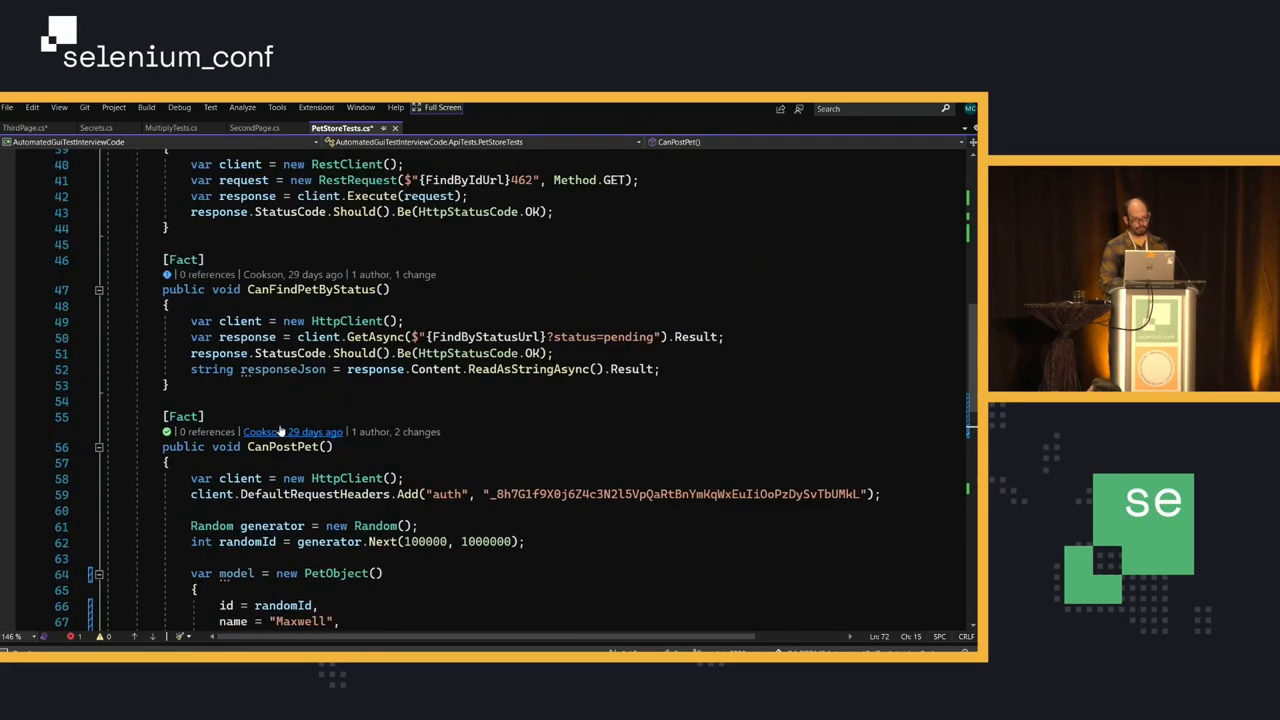
scroll("down", 3)
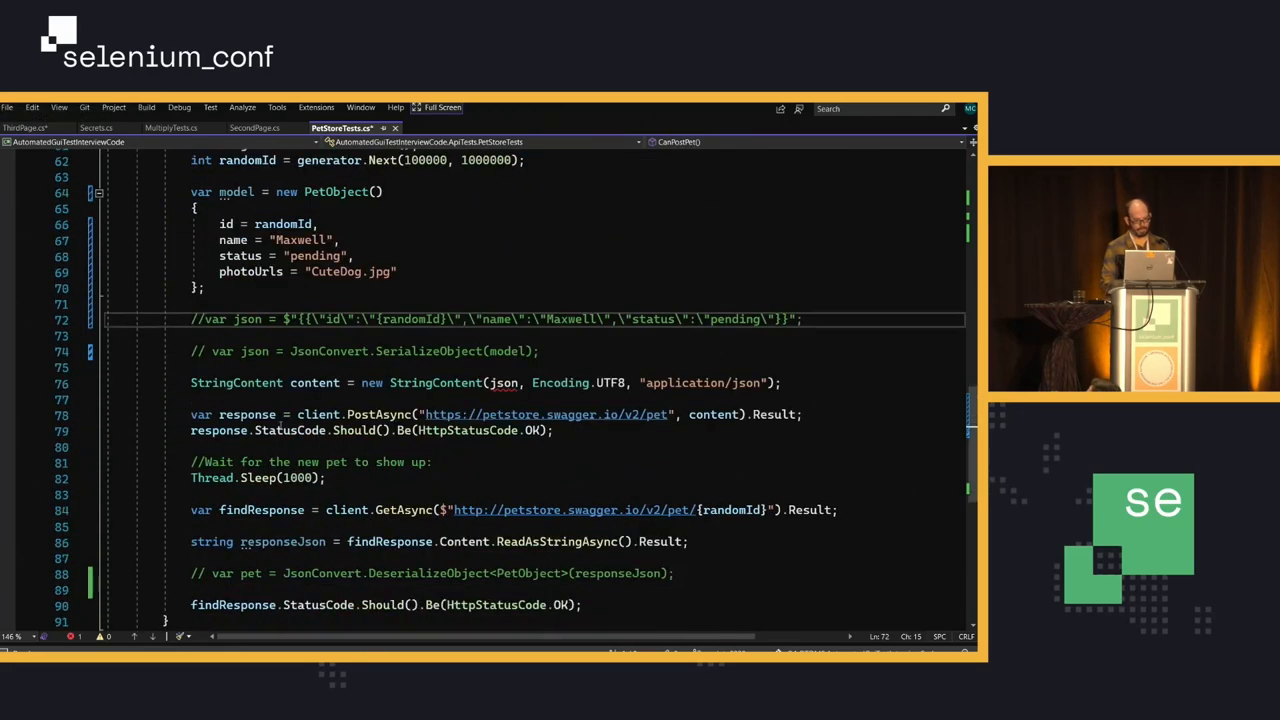